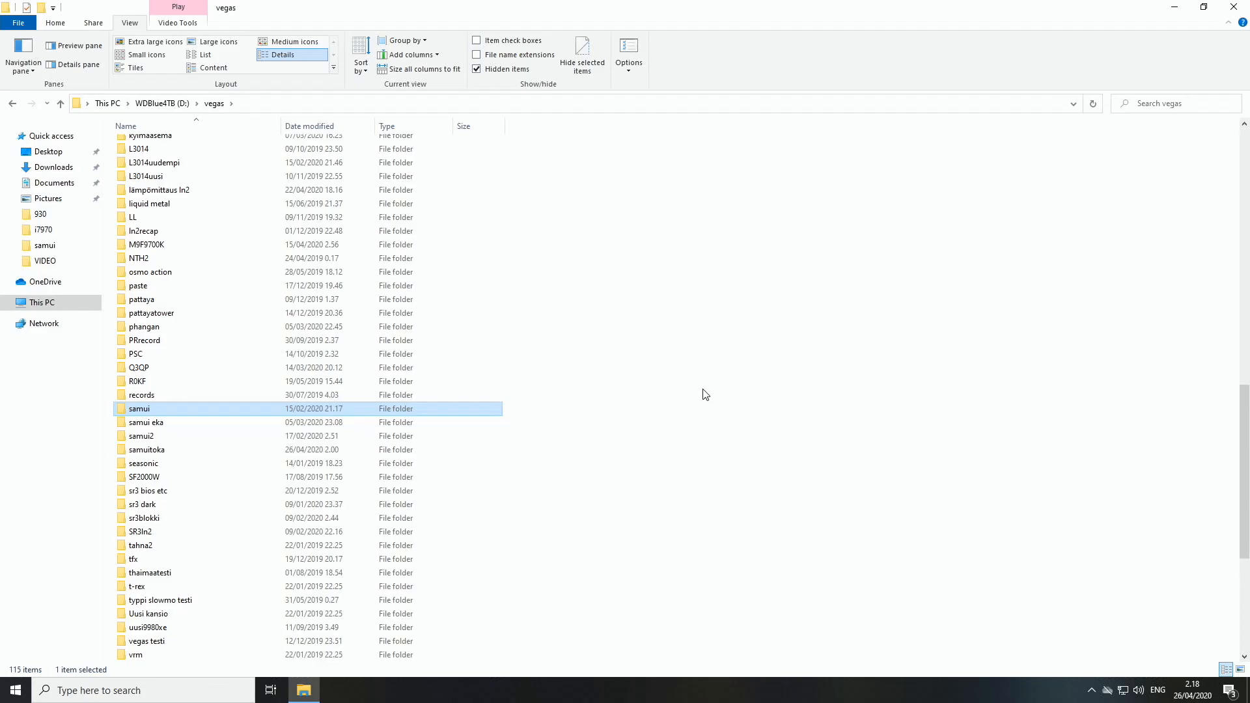
Open the samui trip folder, whose 148 DJI files appear as generic icons.
double_click(140, 408)
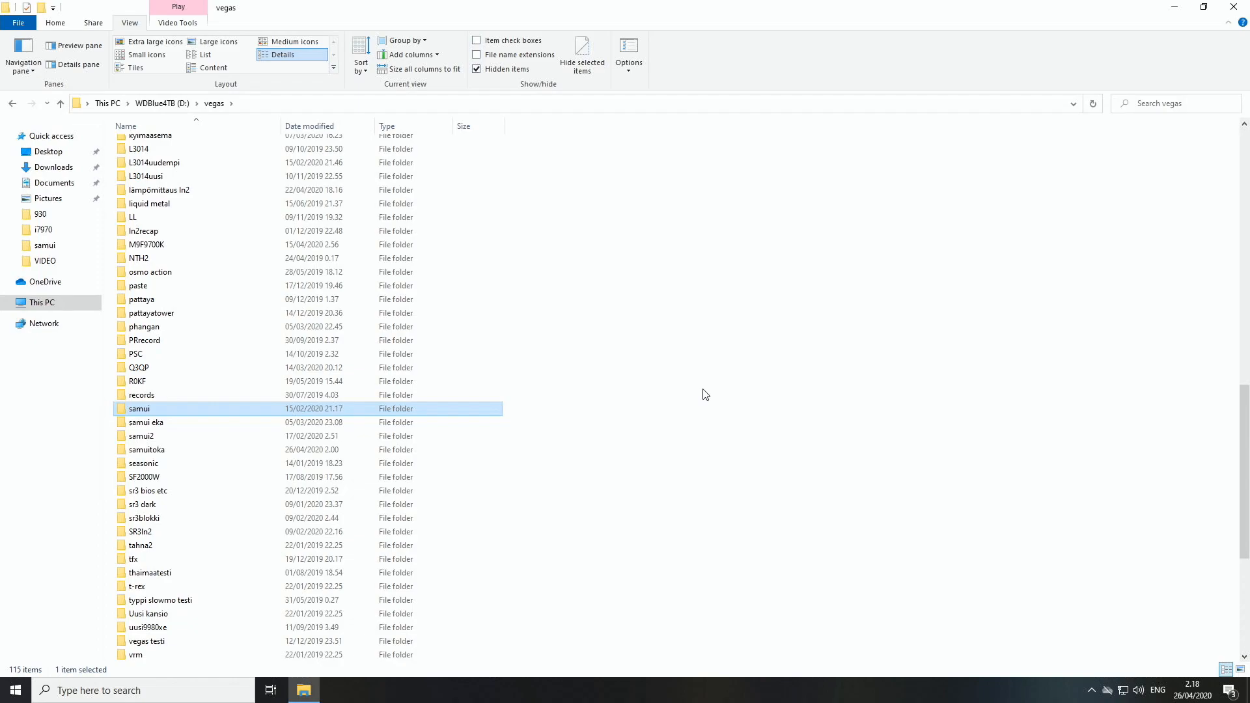
mouse_move(190, 417)
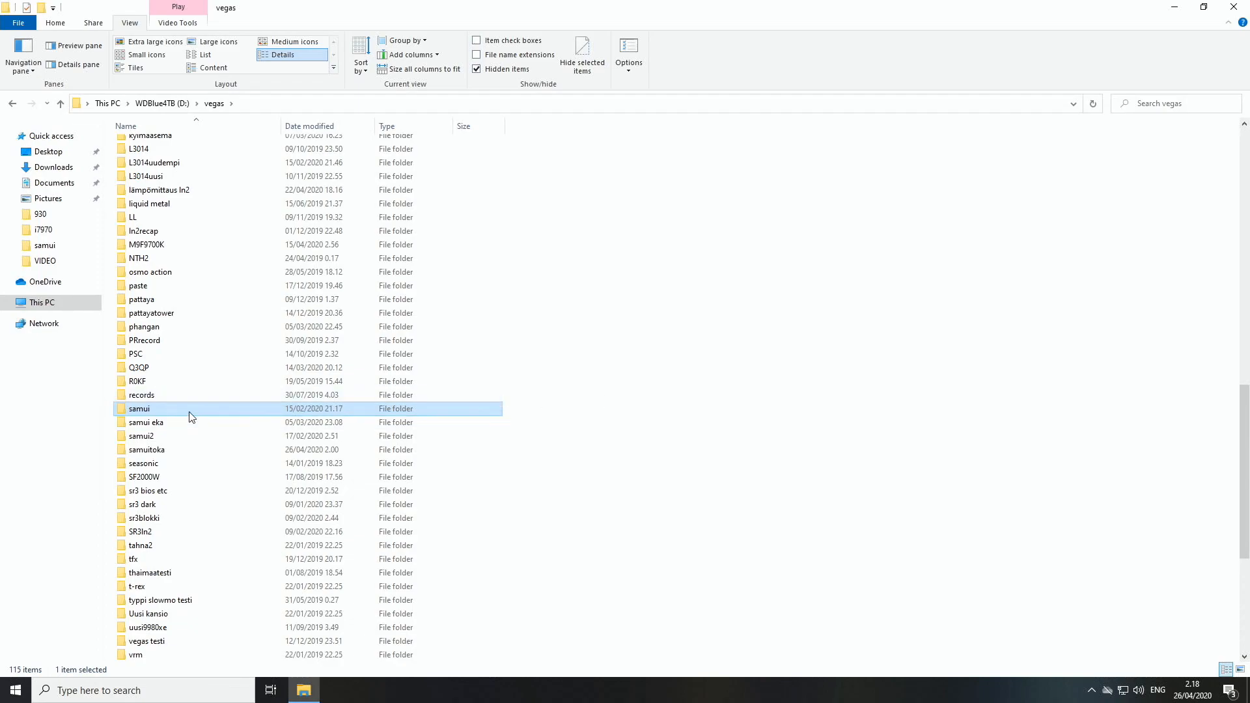
mouse_move(190, 417)
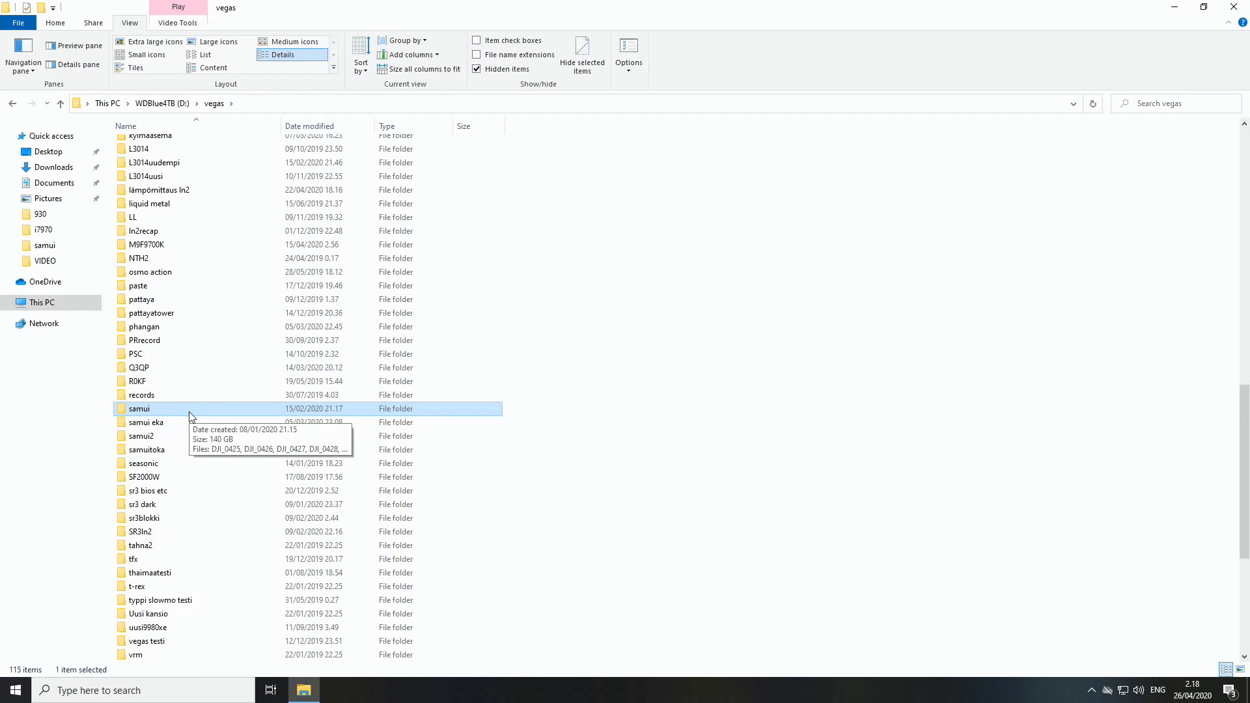
double_click(138, 408)
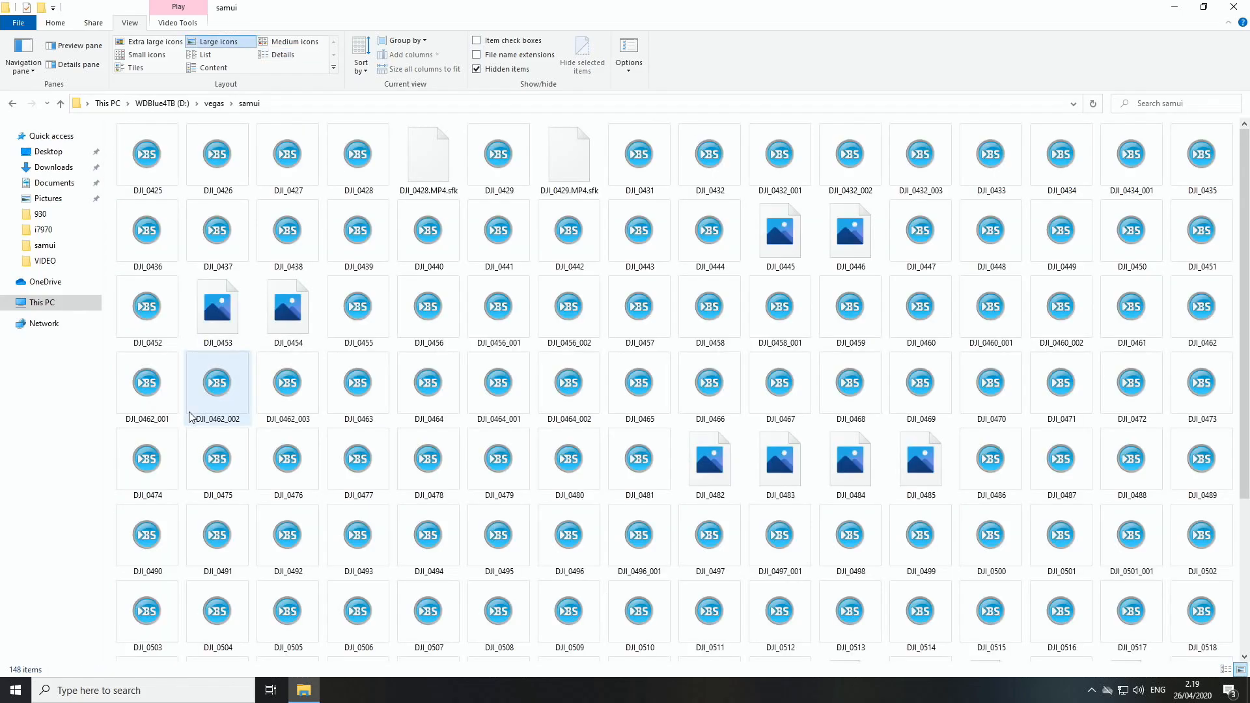
left_click(108, 387)
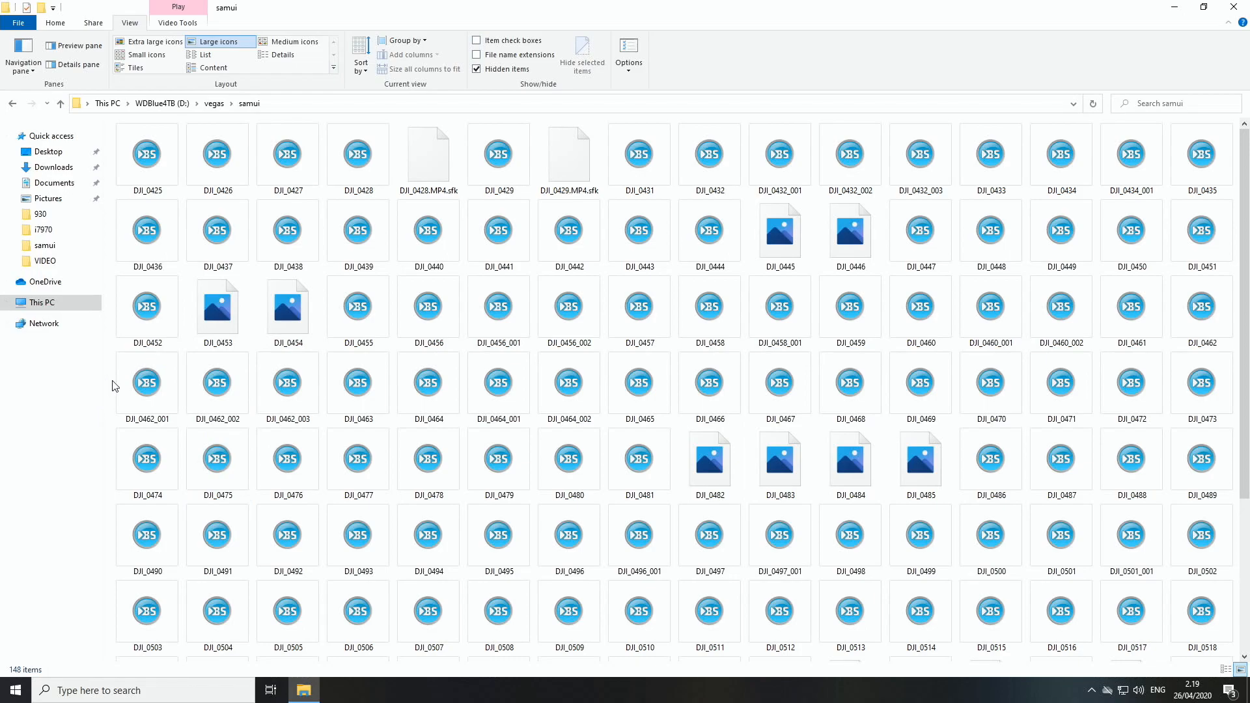
left_click(428, 460)
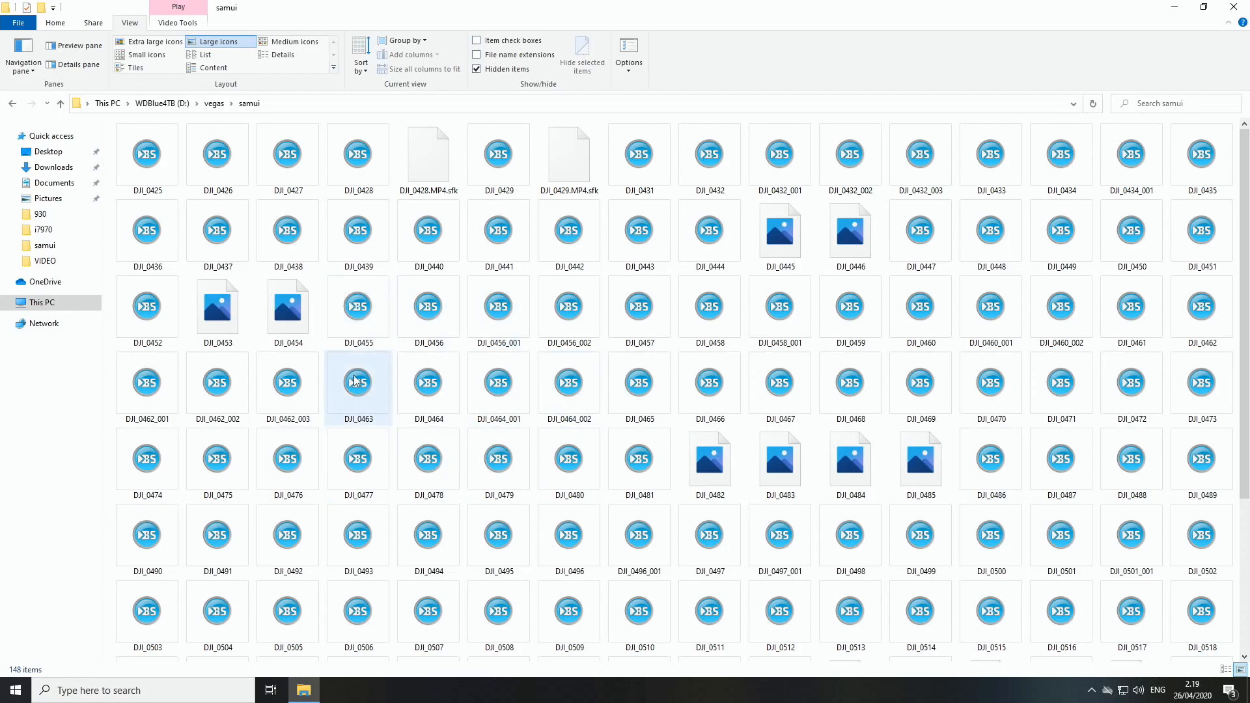
left_click(709, 459)
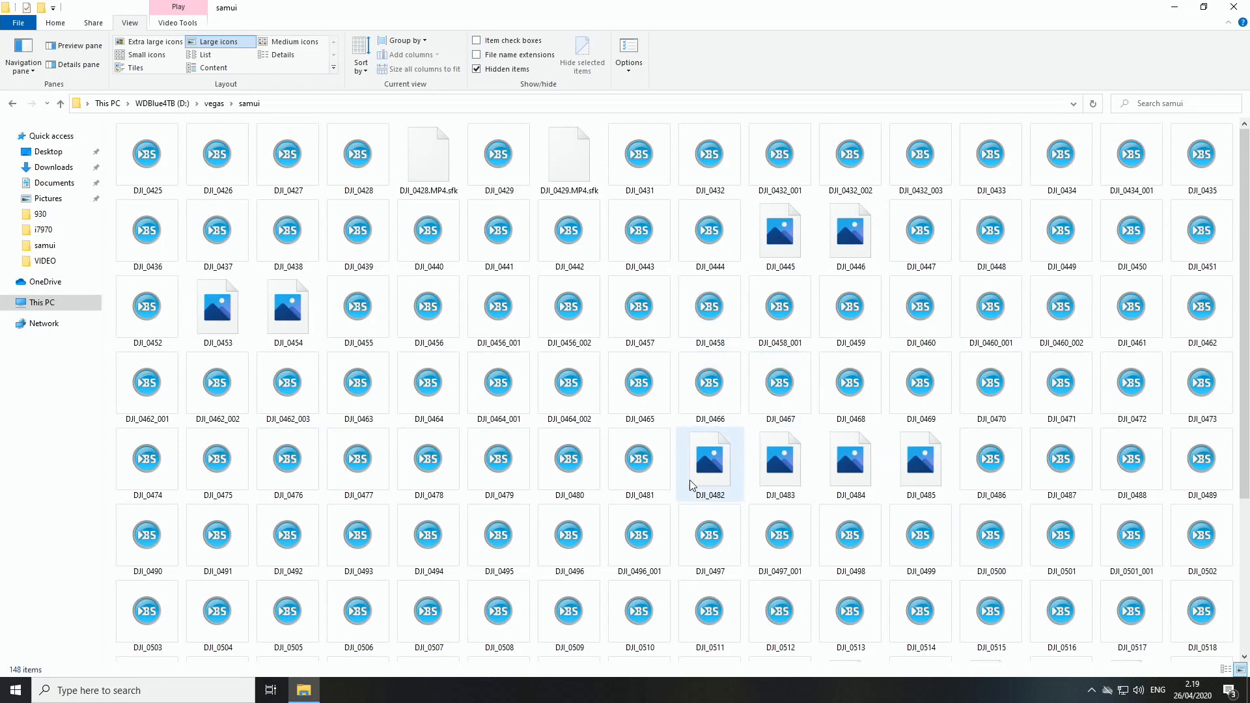
mouse_move(568, 459)
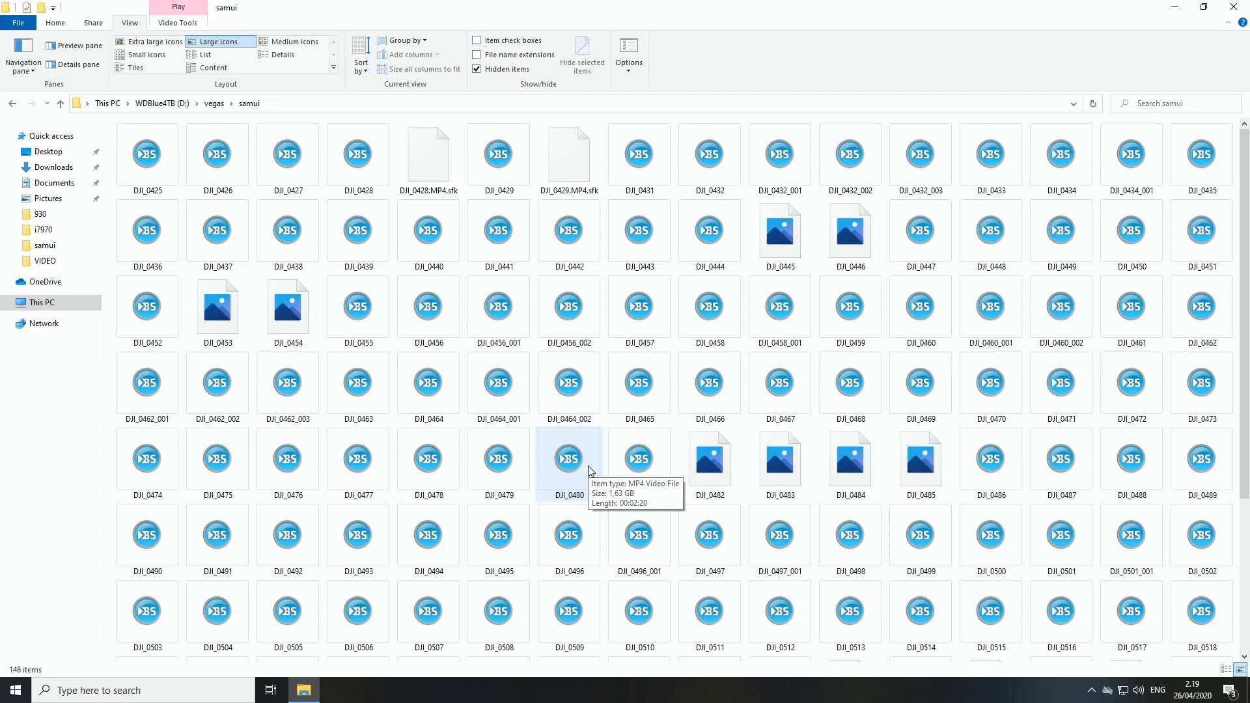
mouse_move(499, 459)
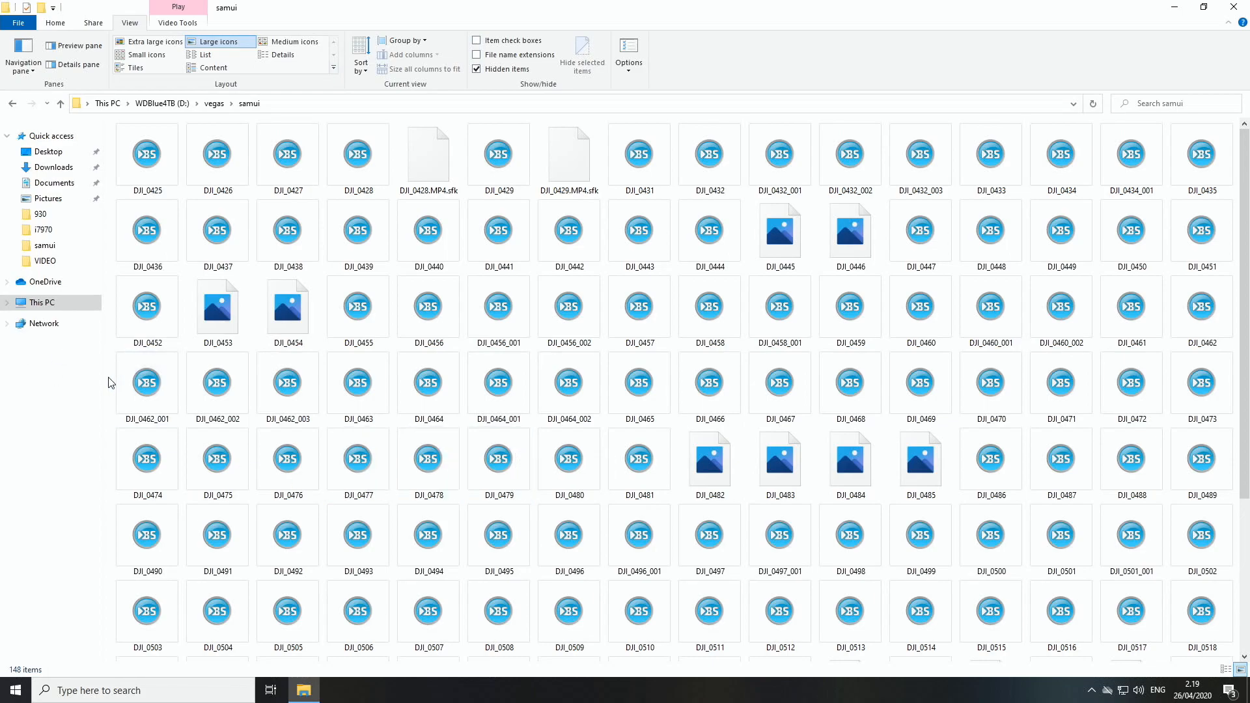
left_click(147, 308)
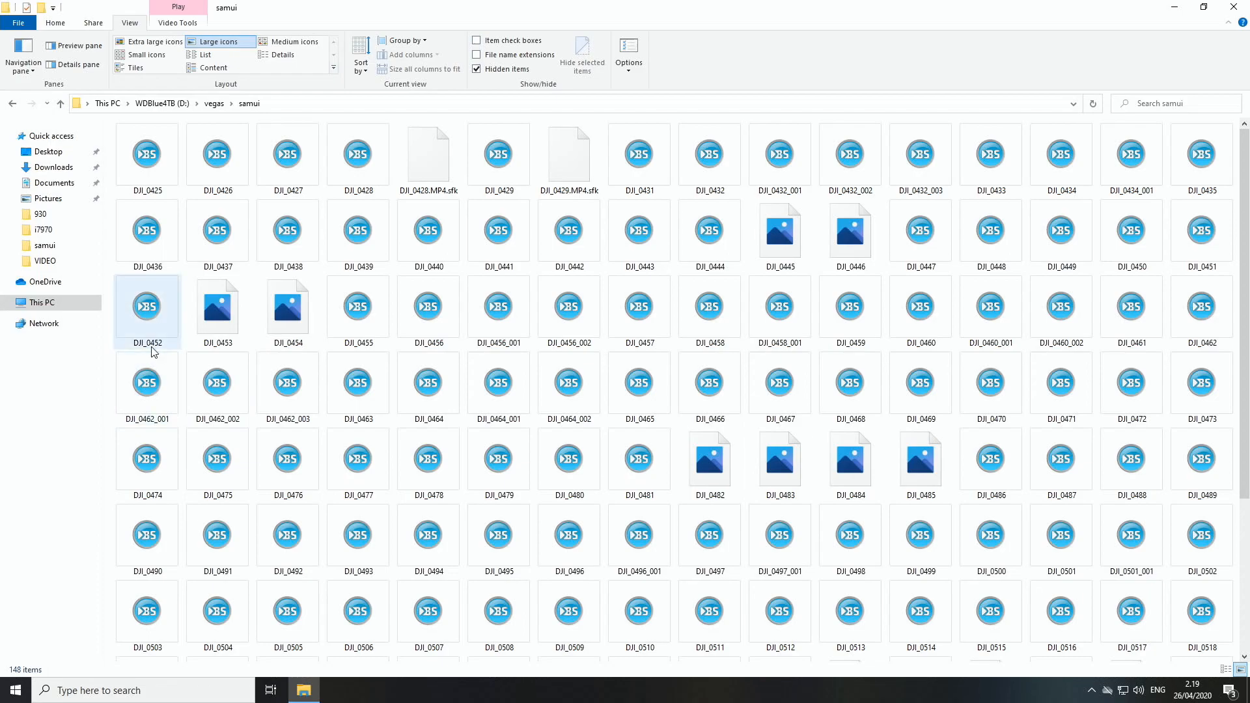
mouse_move(147, 383)
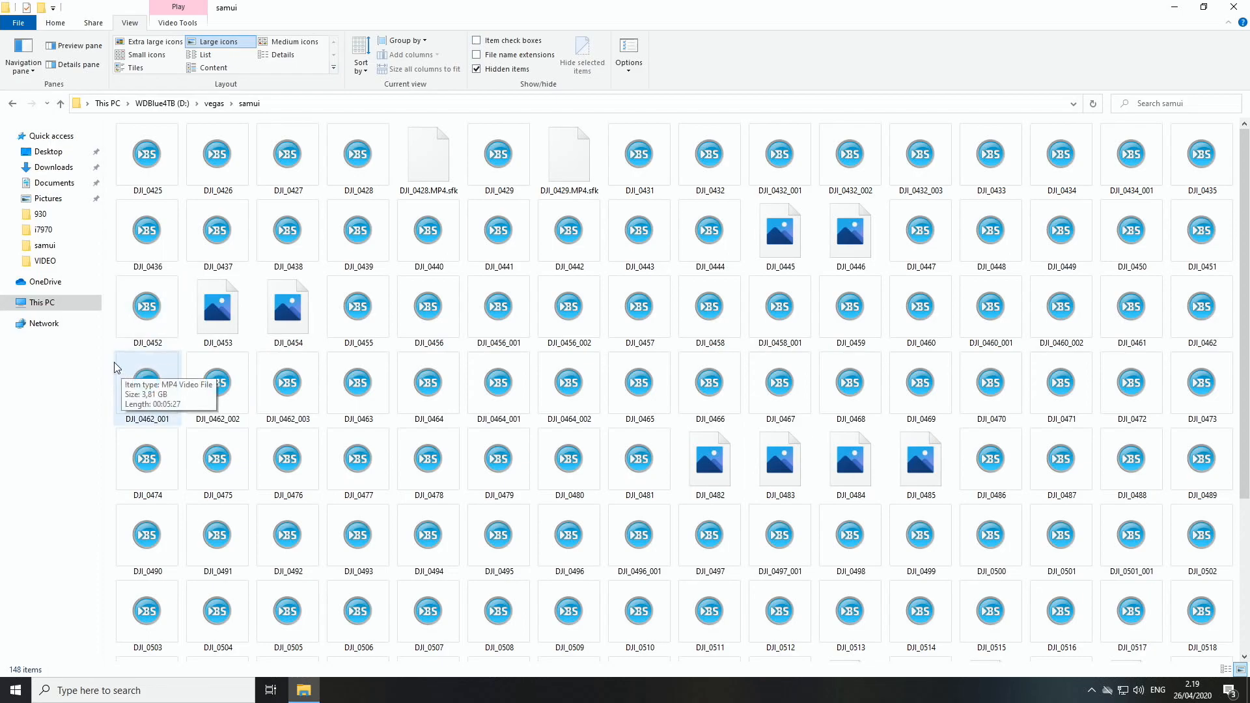
Set the samui folder's view to Large icons via the background context menu.
right_click(115, 368)
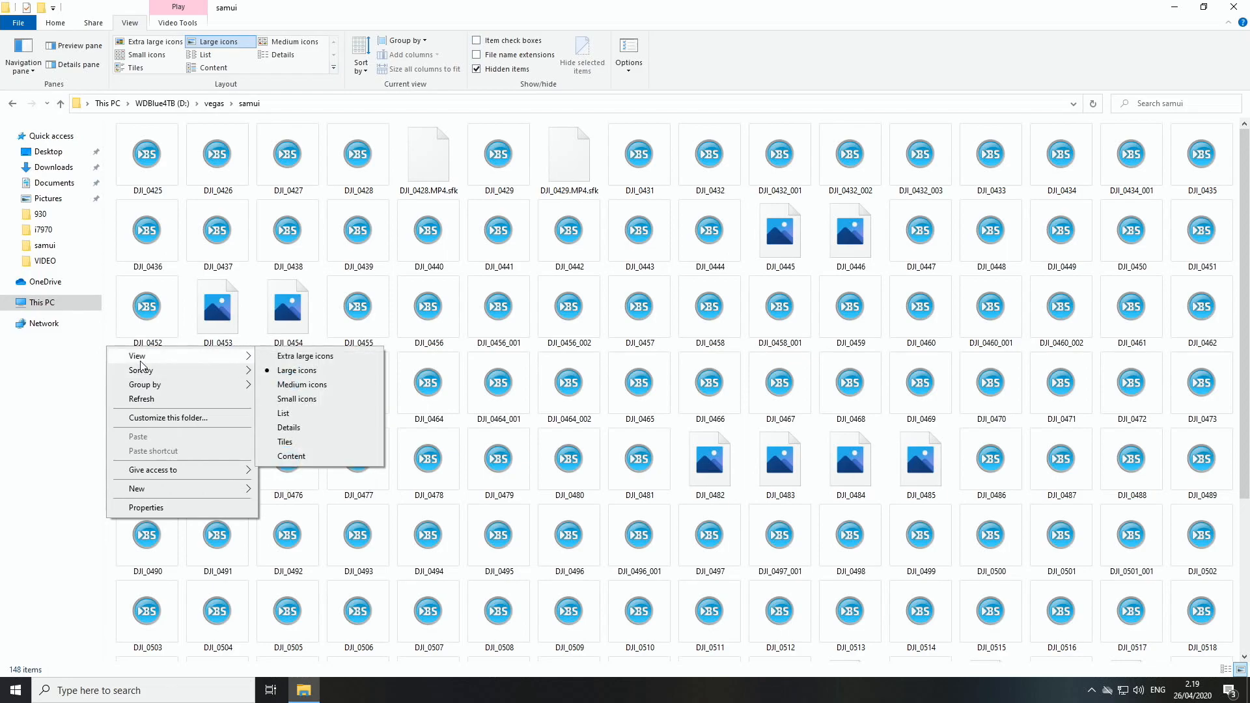
mouse_move(180, 366)
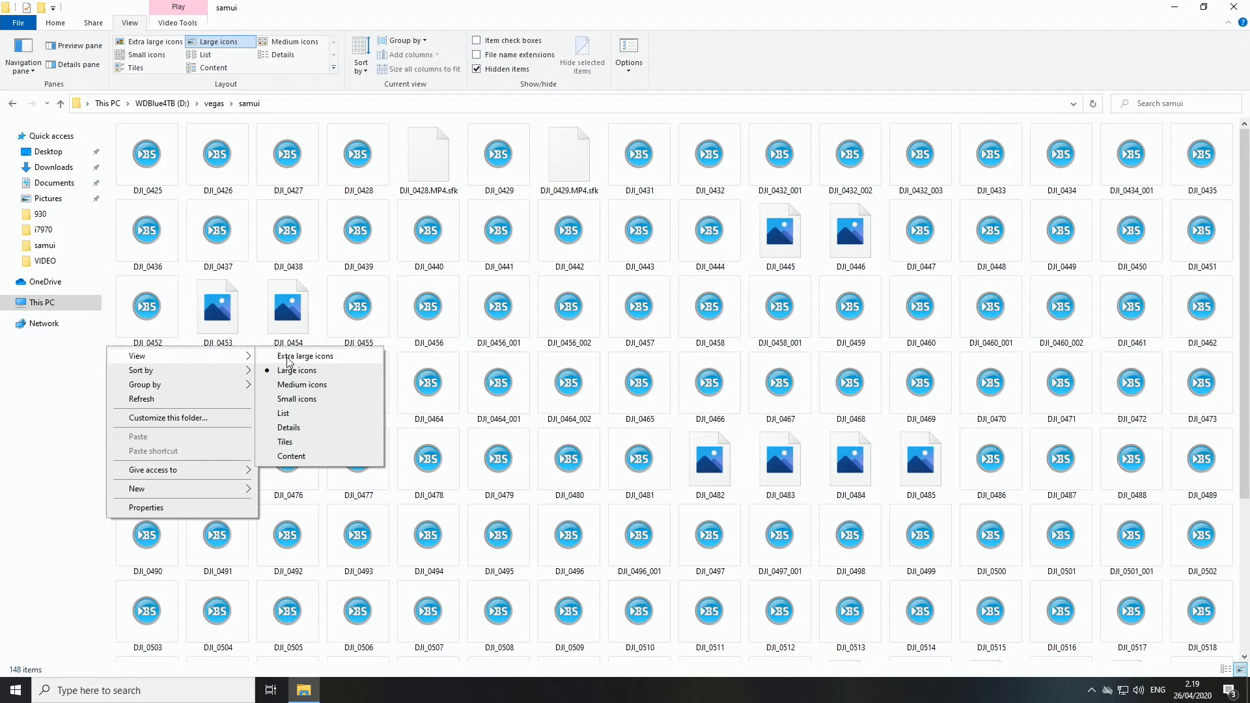
mouse_move(318, 377)
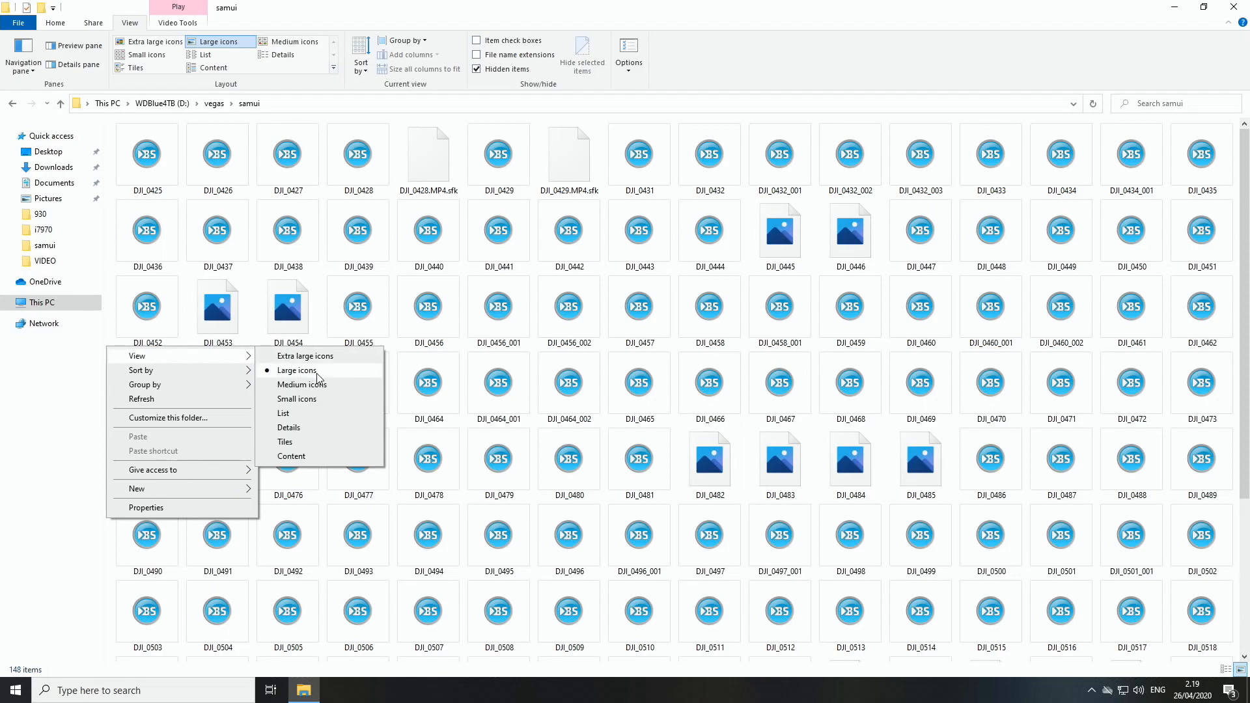
mouse_move(335, 357)
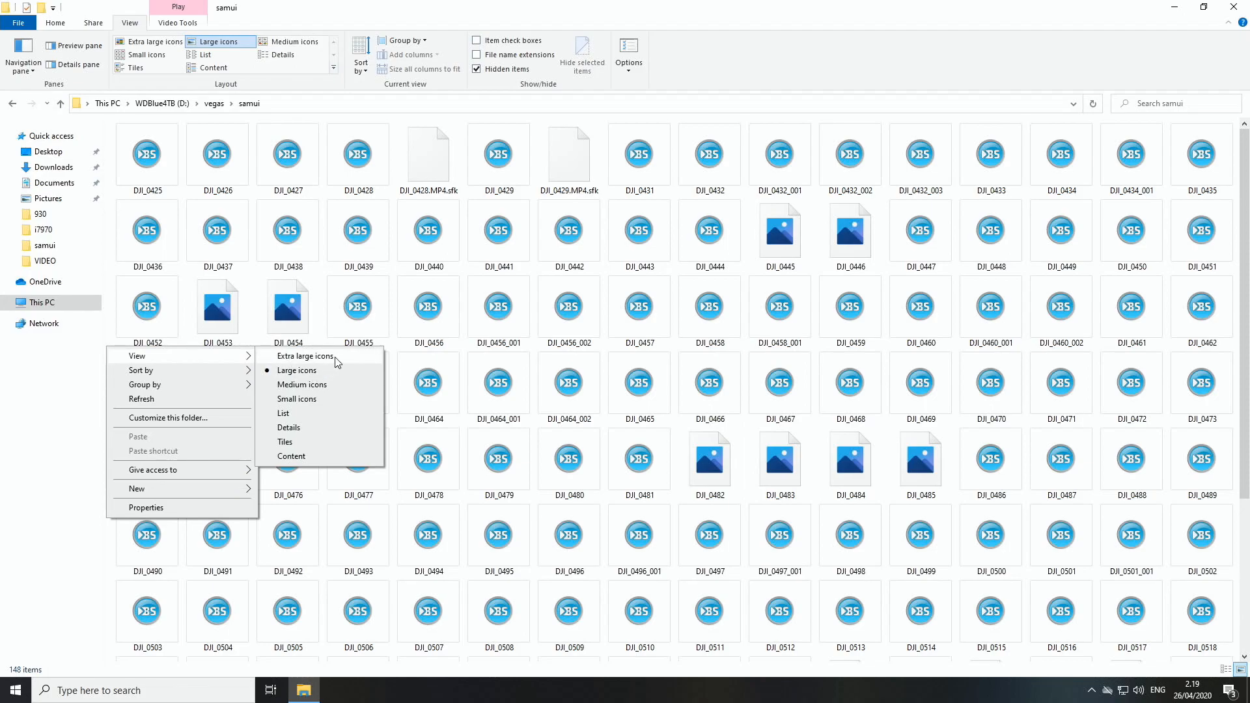
mouse_move(328, 387)
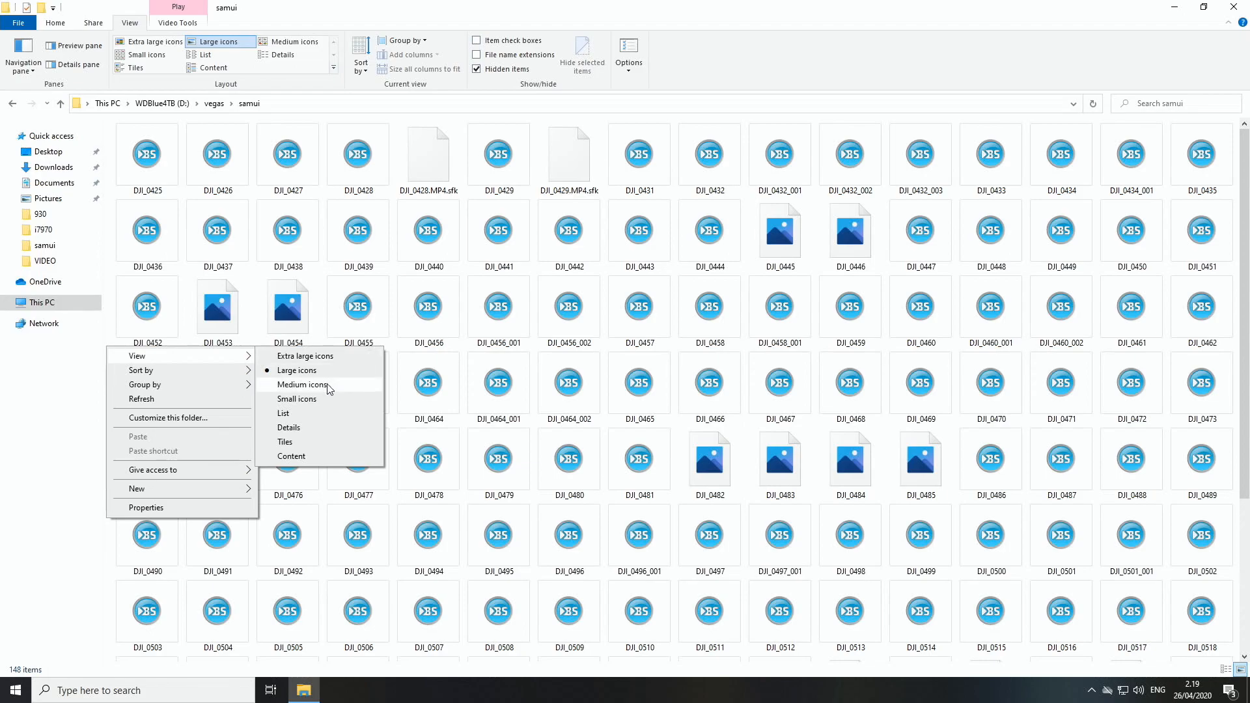
left_click(301, 385)
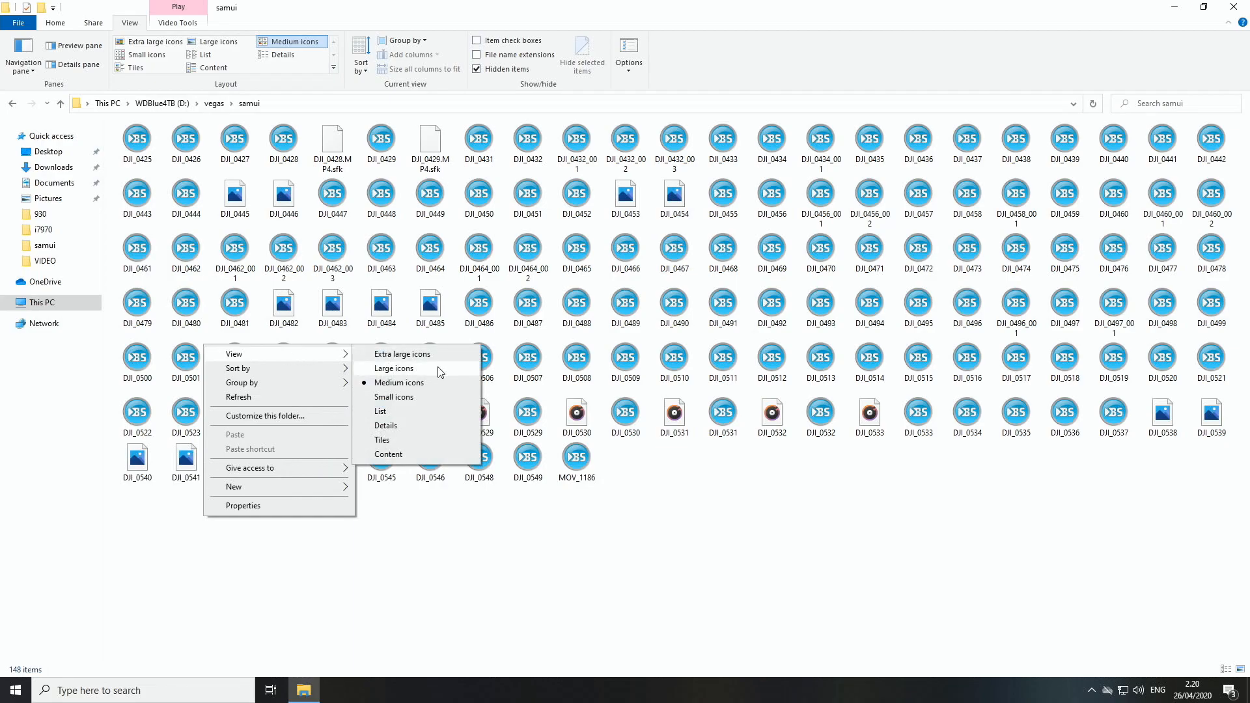
left_click(393, 369)
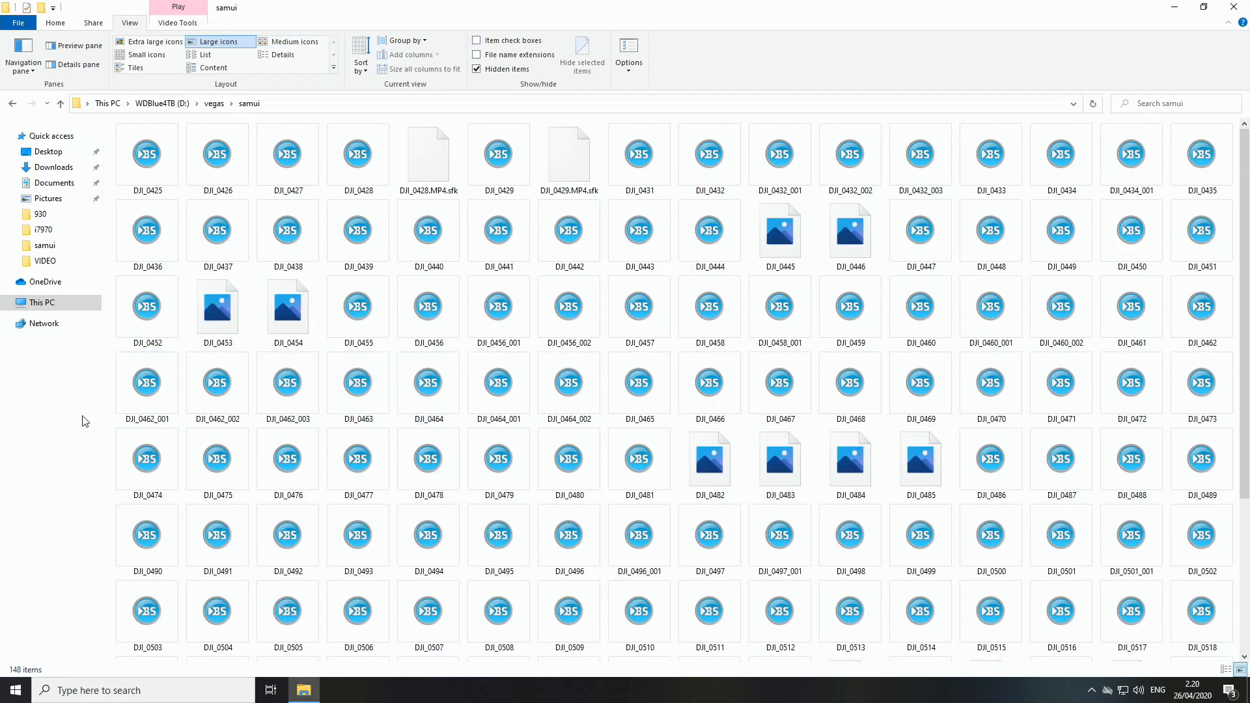
mouse_move(109, 390)
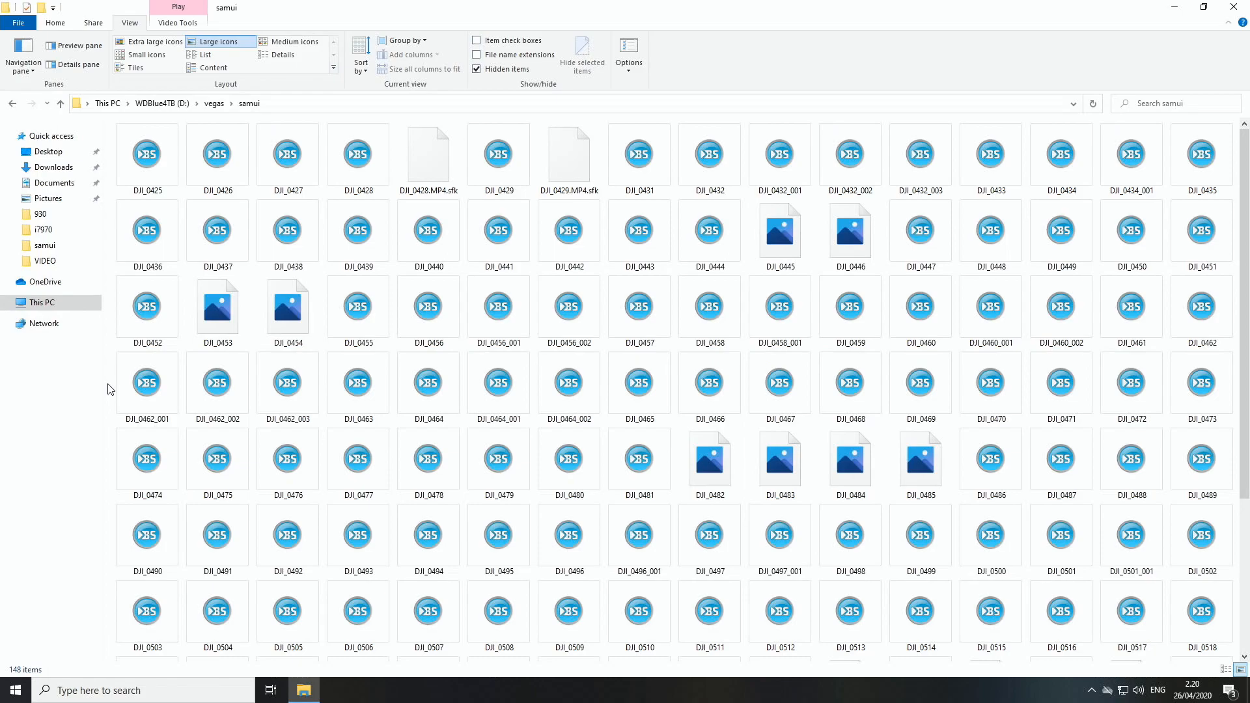
mouse_move(20, 87)
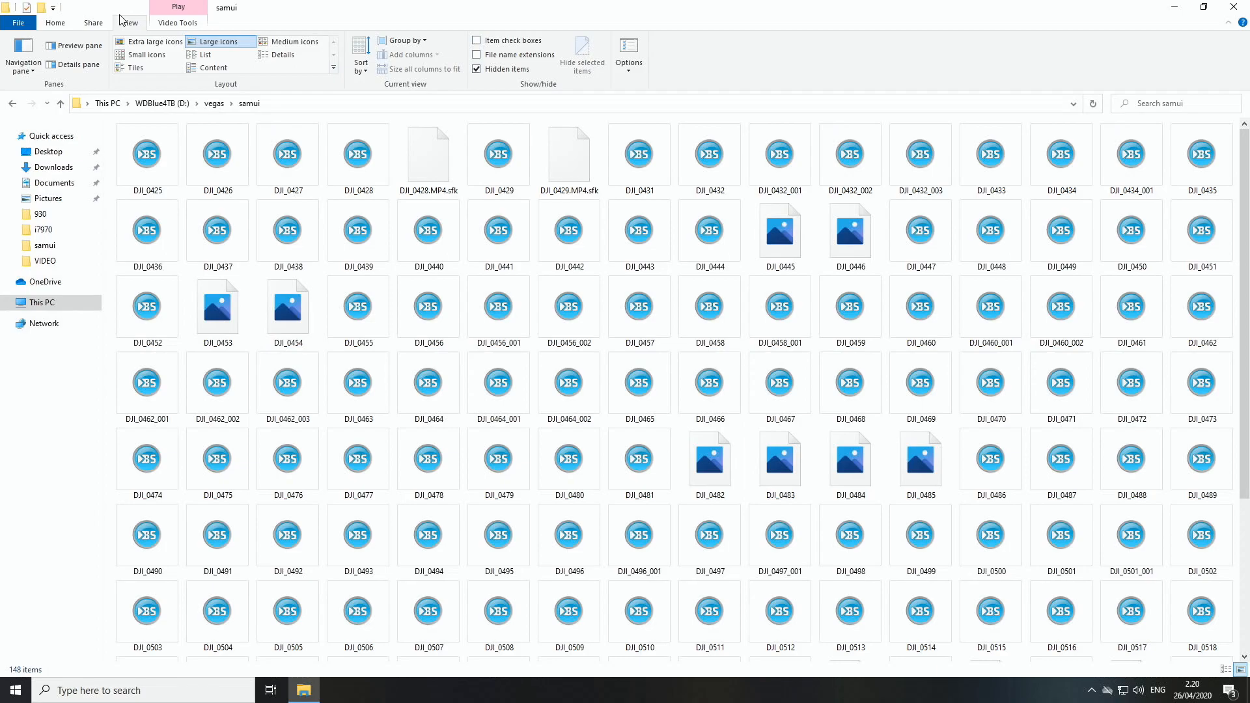
mouse_move(241, 27)
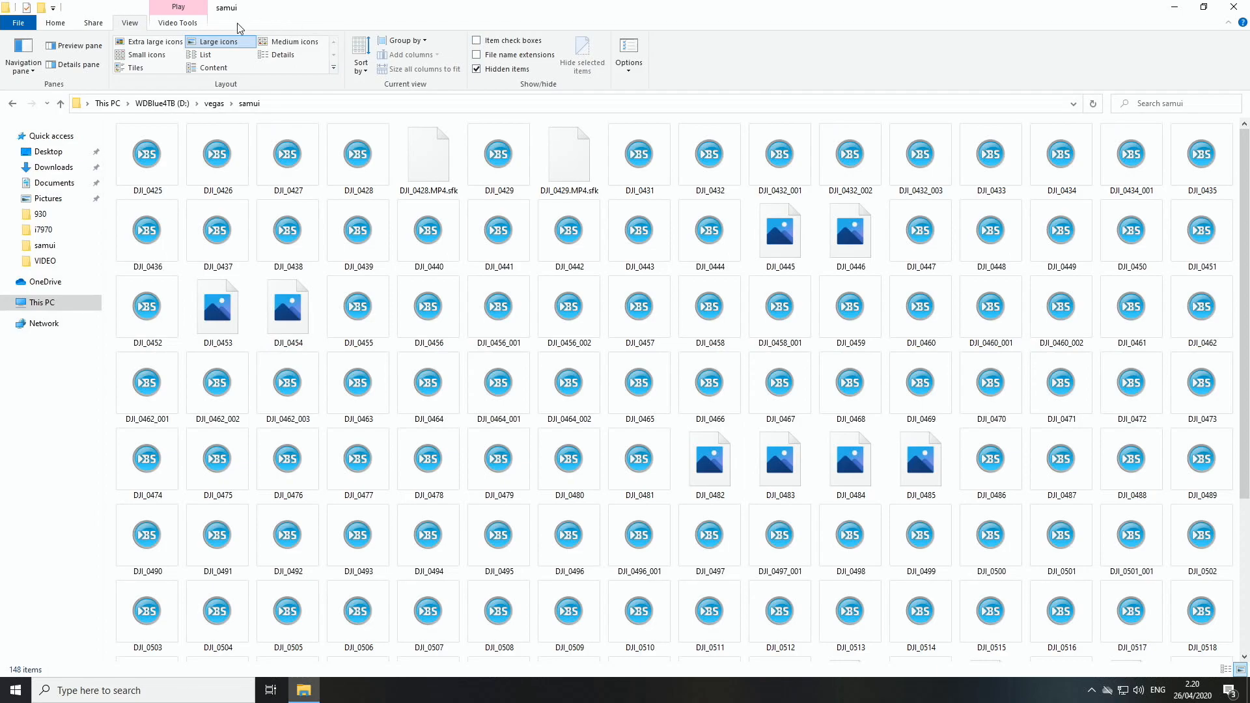
Switch from the Home ribbon back to the View ribbon to reach folder options.
left_click(55, 22)
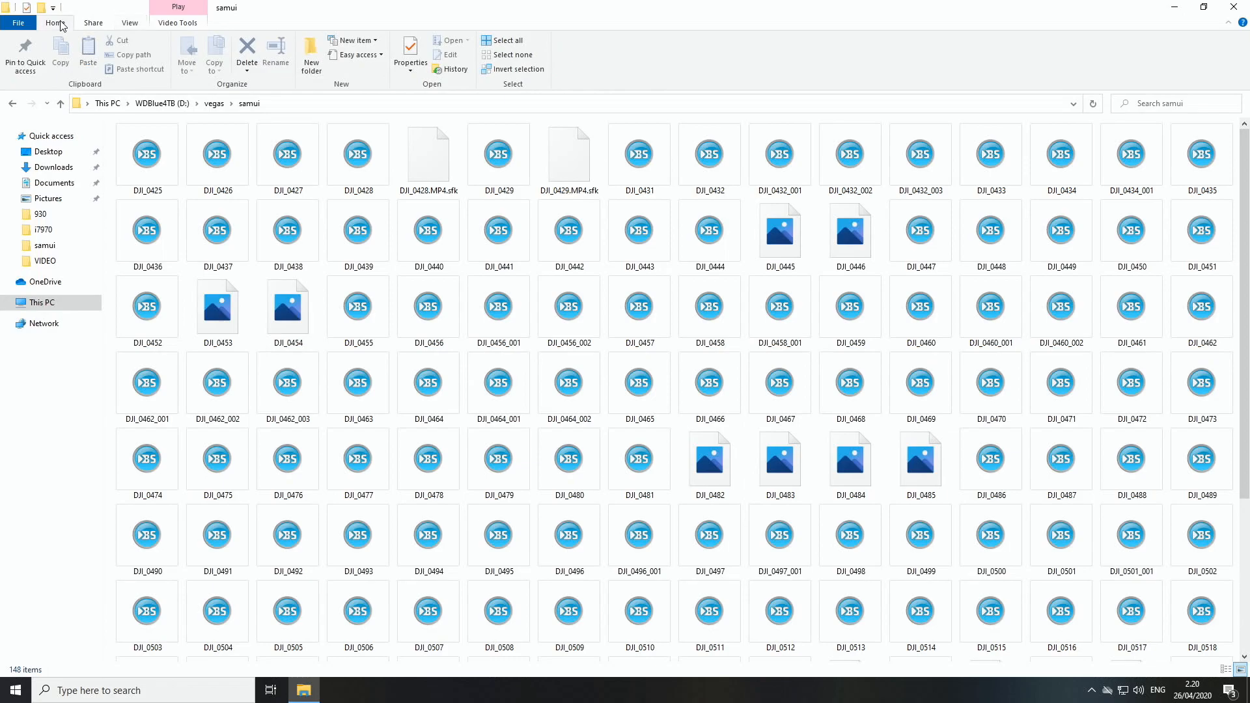
mouse_move(61, 47)
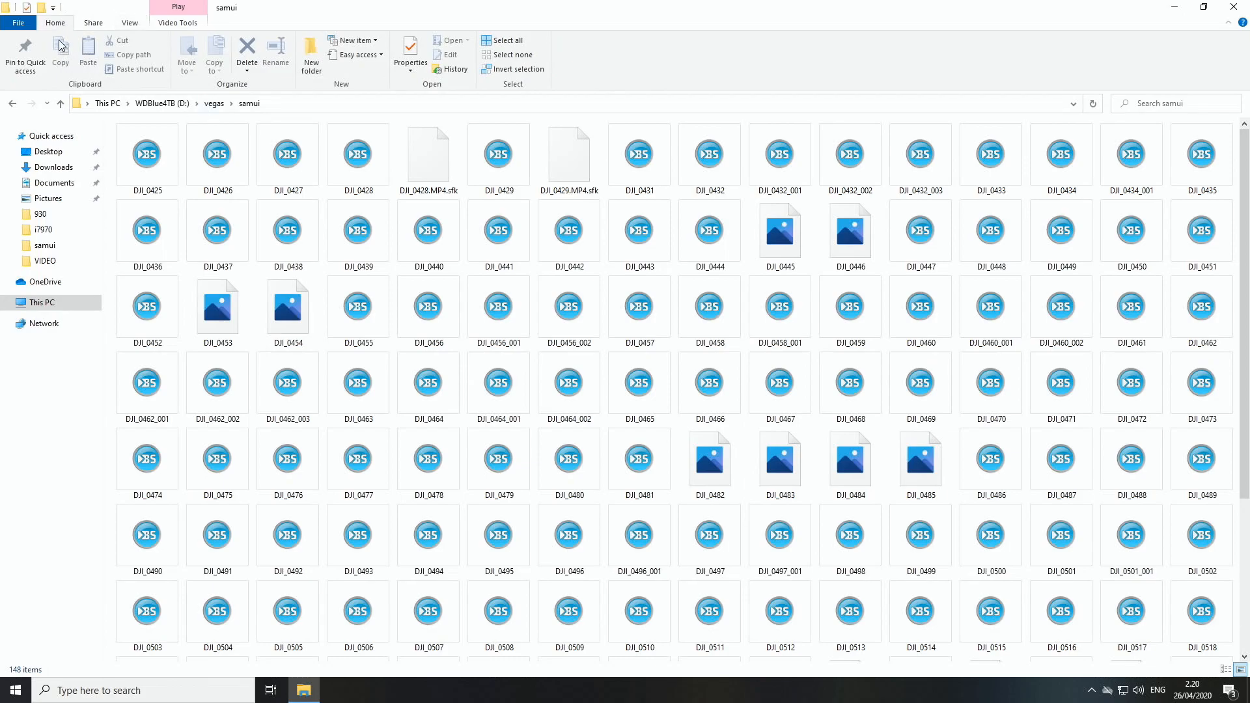
mouse_move(116, 52)
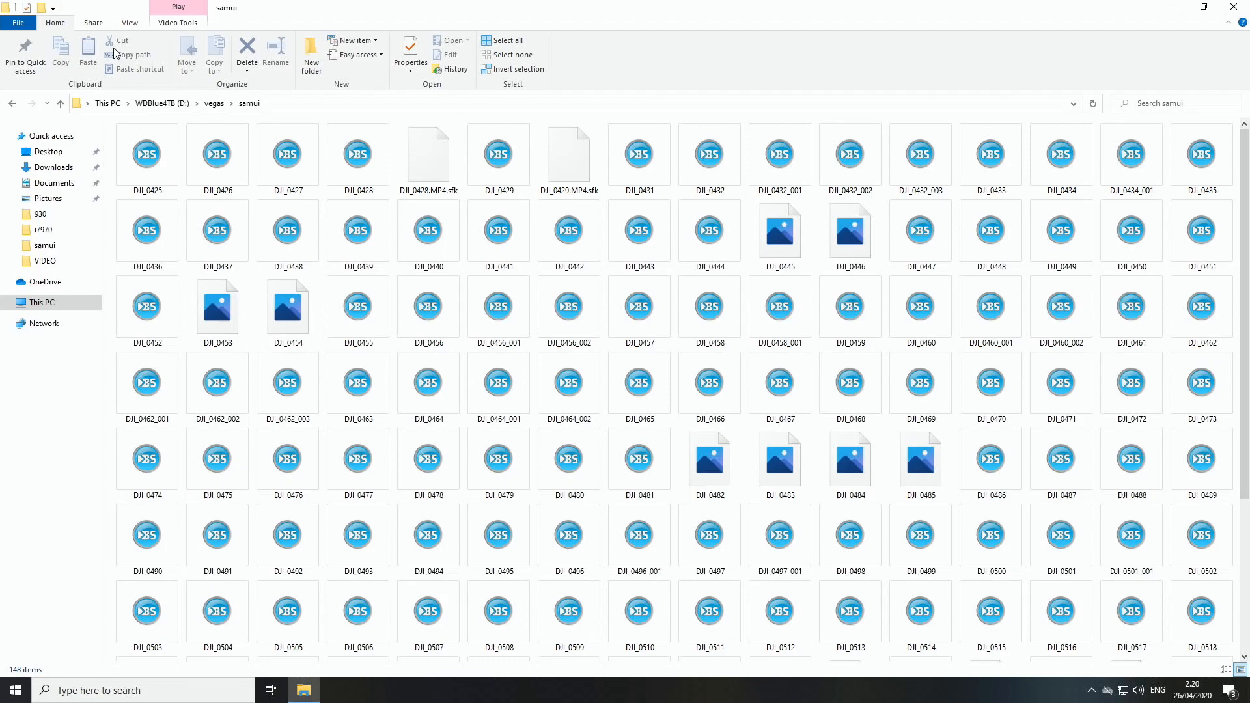
mouse_move(130, 22)
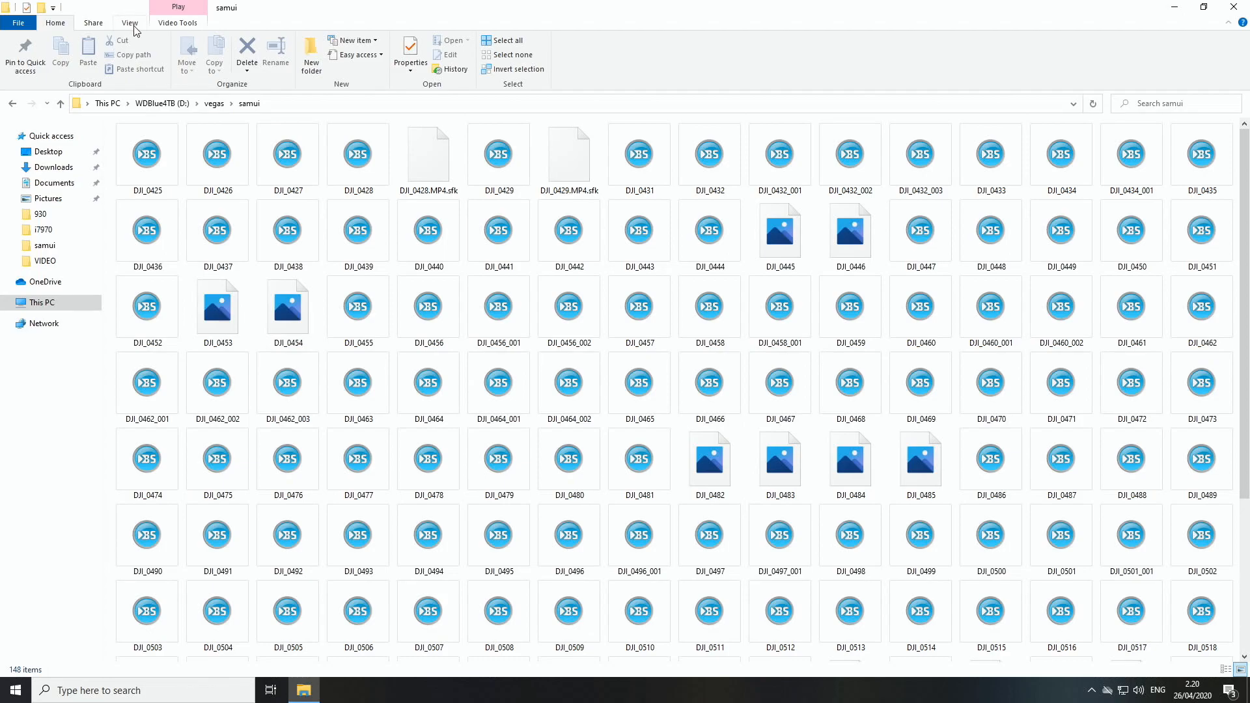
left_click(129, 22)
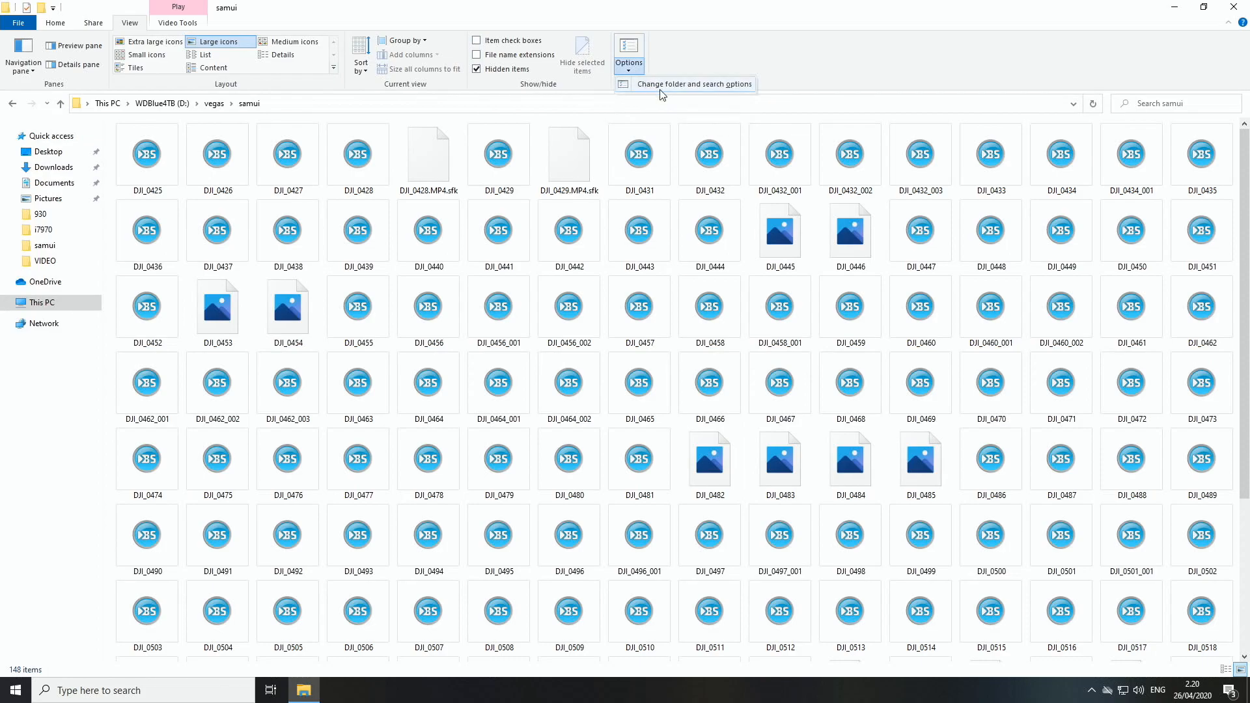
mouse_move(732, 90)
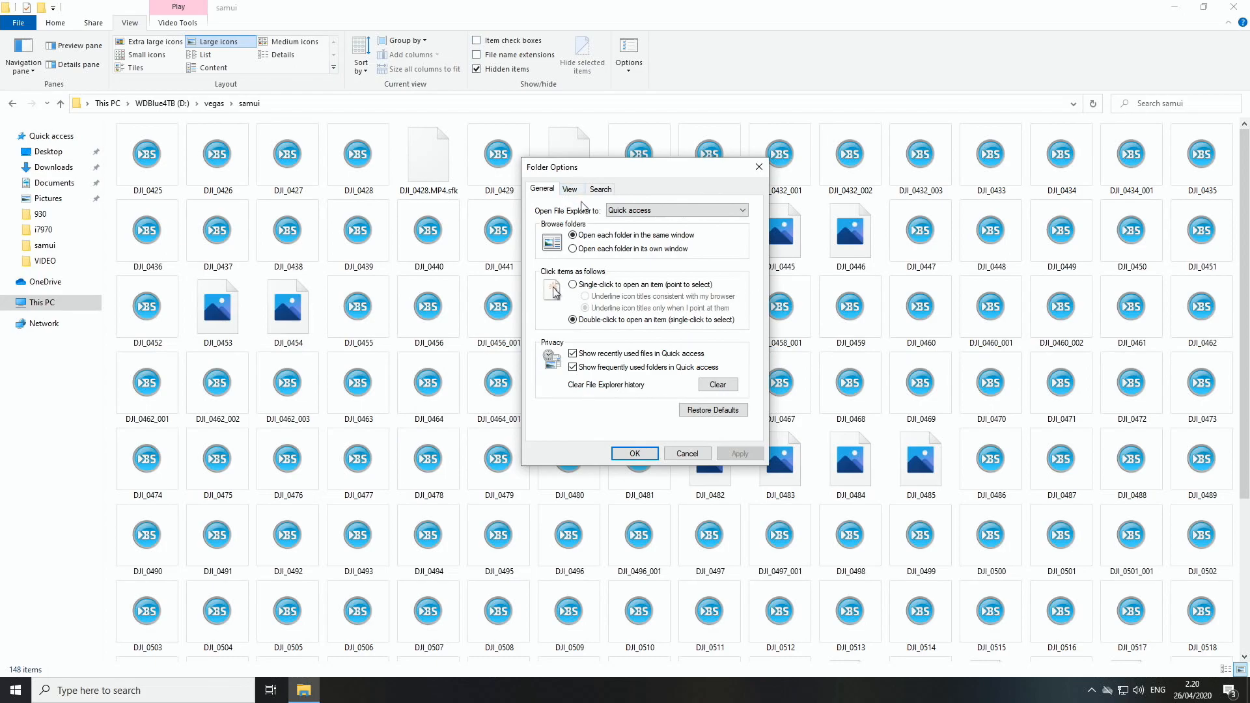
Untick 'Always show icons, never thumbnails' in Folder Options View settings and apply it.
left_click(569, 189)
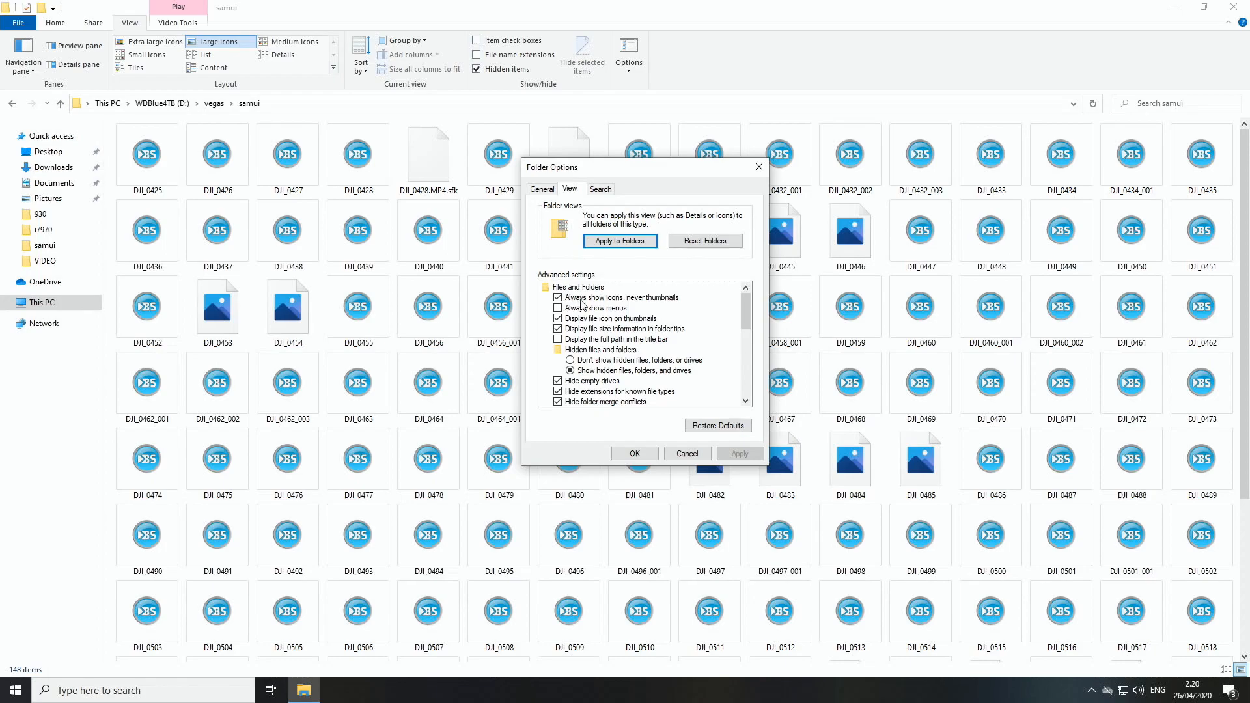
mouse_move(646, 305)
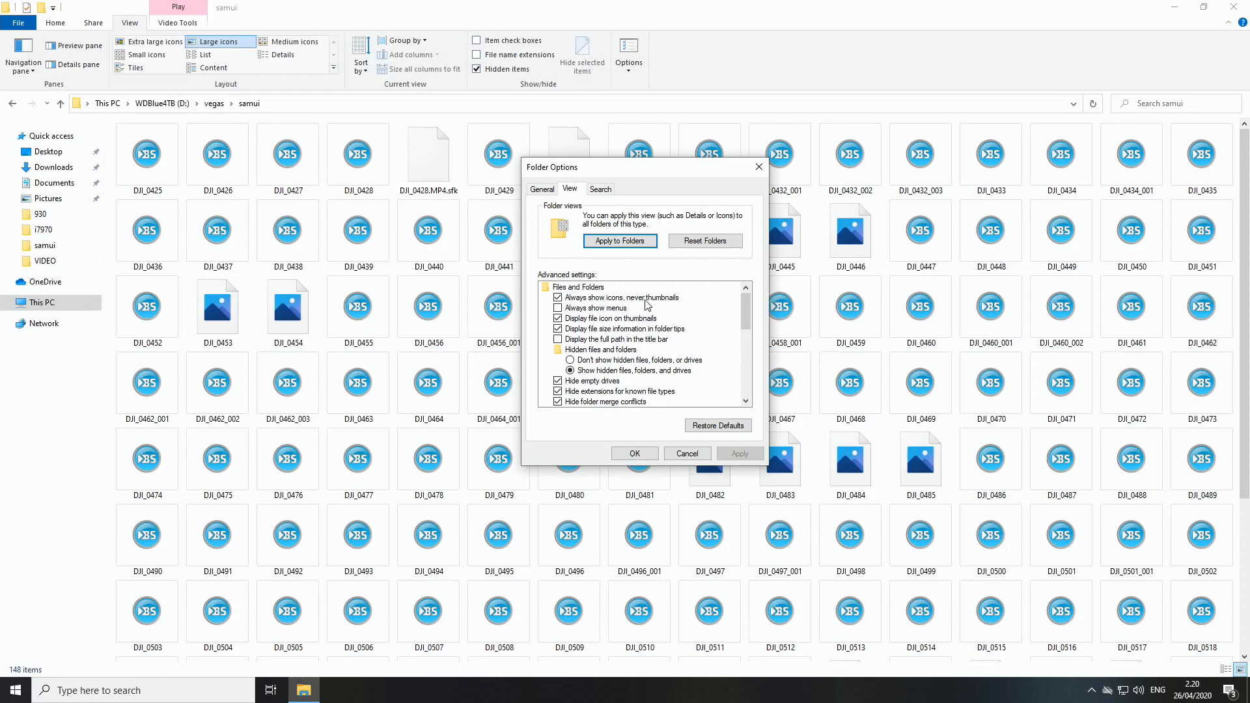
left_click(622, 297)
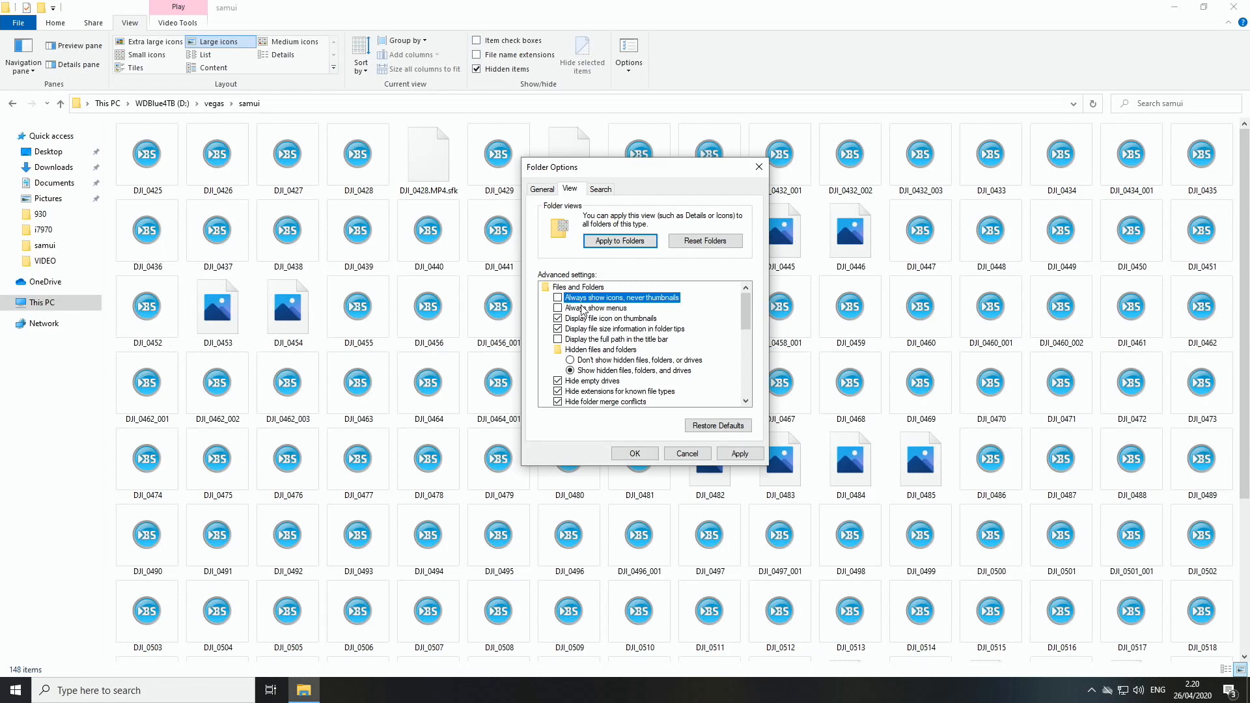
left_click(737, 453)
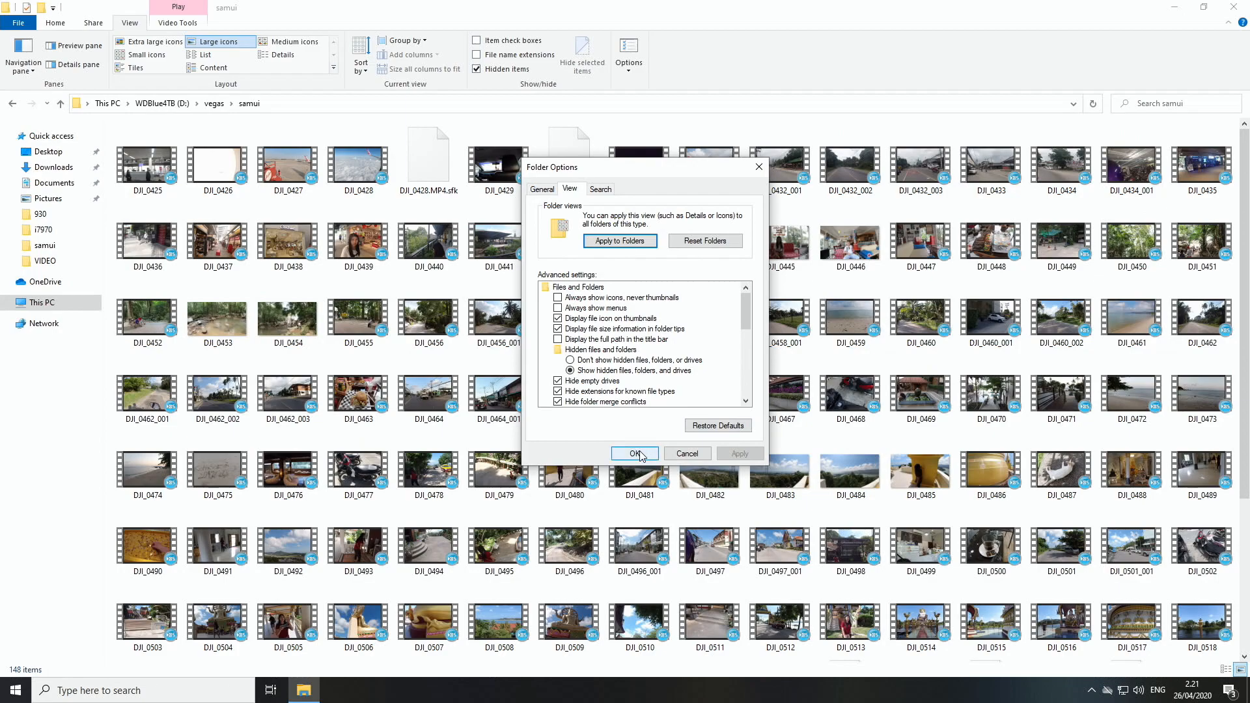
Confirm with OK, leaving the samui files shown as real thumbnails.
left_click(634, 453)
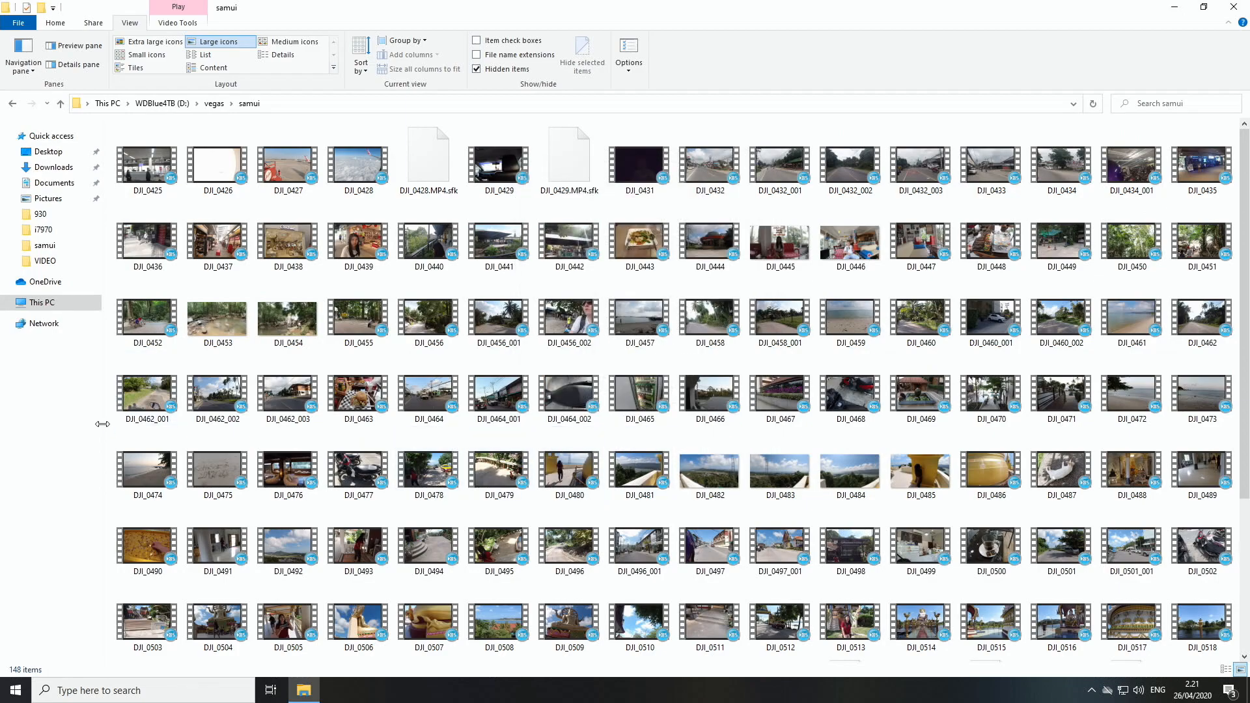
mouse_move(102, 428)
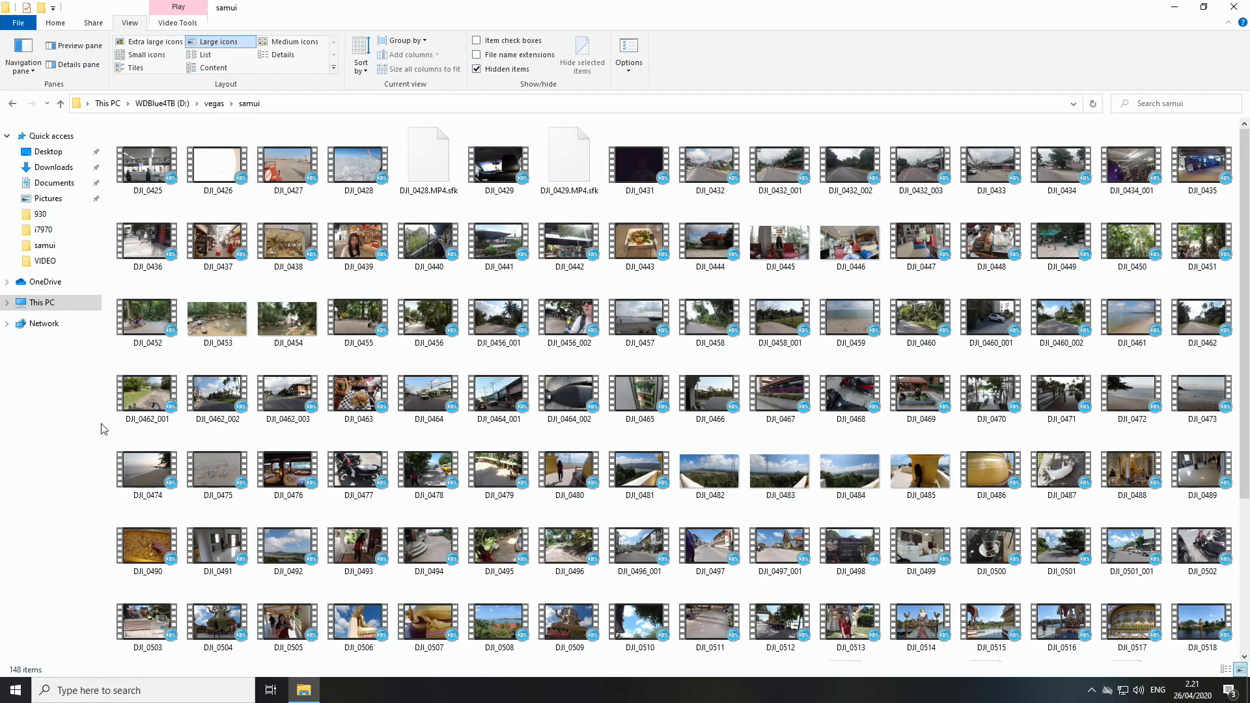